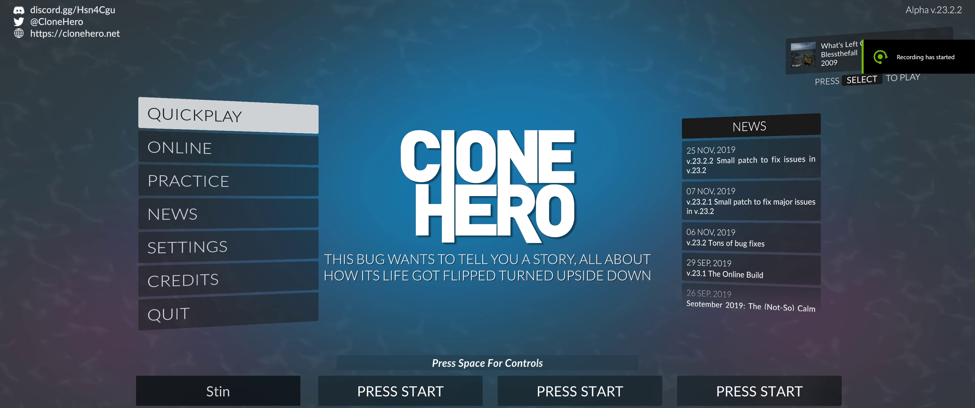
Step: Start Quickplay from the main menu to reach the song list
{"action": "left_click", "coordinate": [228, 117]}
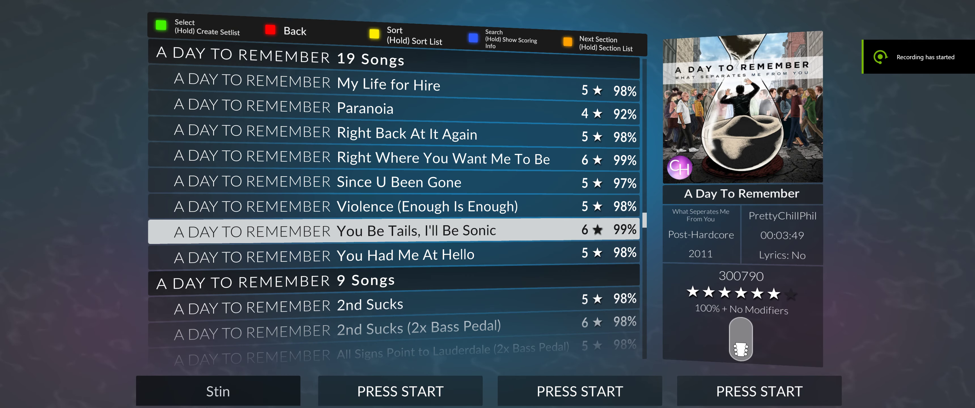